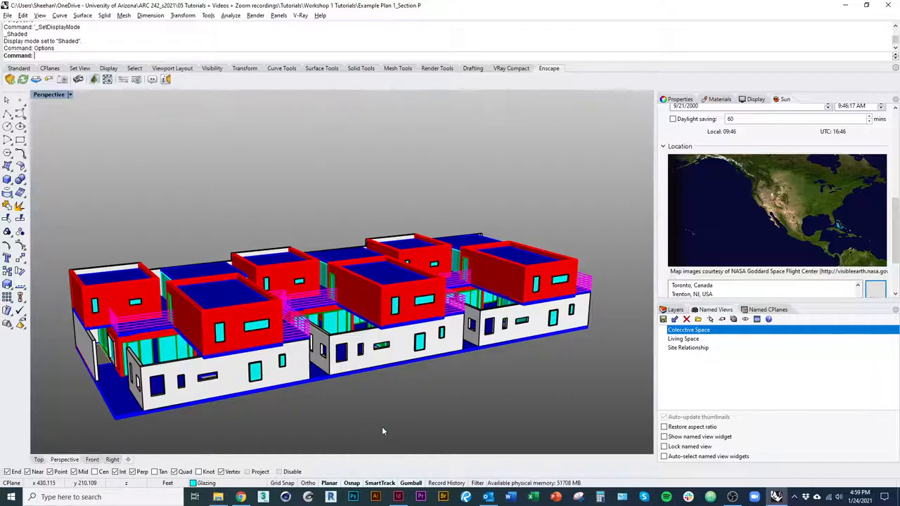
mouse_move(427, 416)
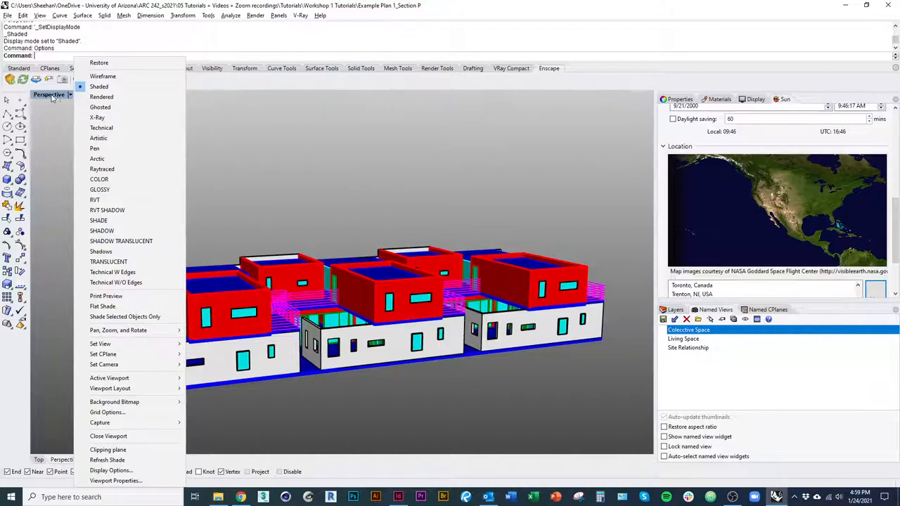
- Switch the Perspective viewport's display mode from Shaded to Rendered
left_click(101, 96)
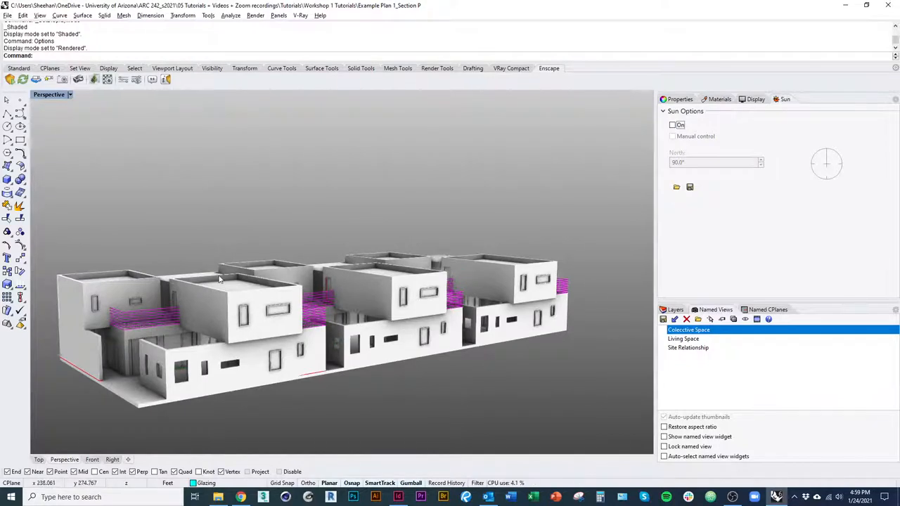
mouse_move(547, 365)
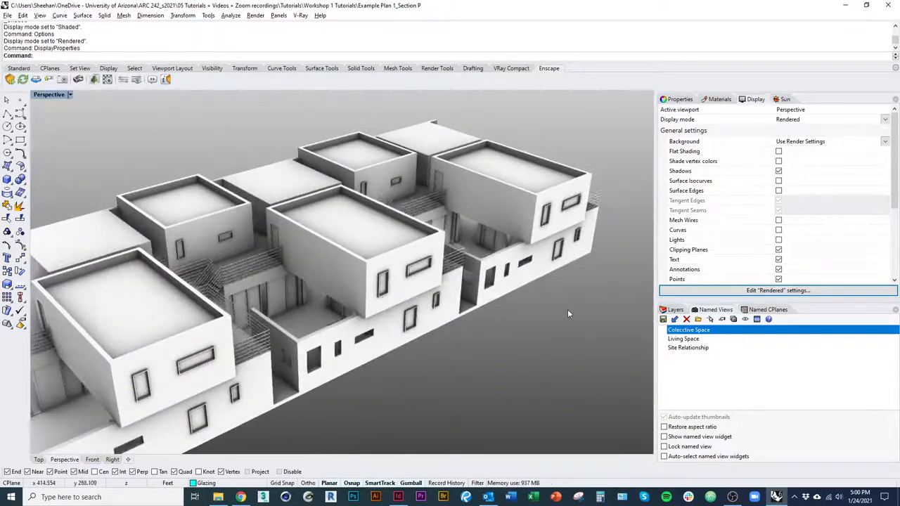
- Orbit the Perspective view for a closer look at the housing model
left_click_drag(568, 313, 375, 303)
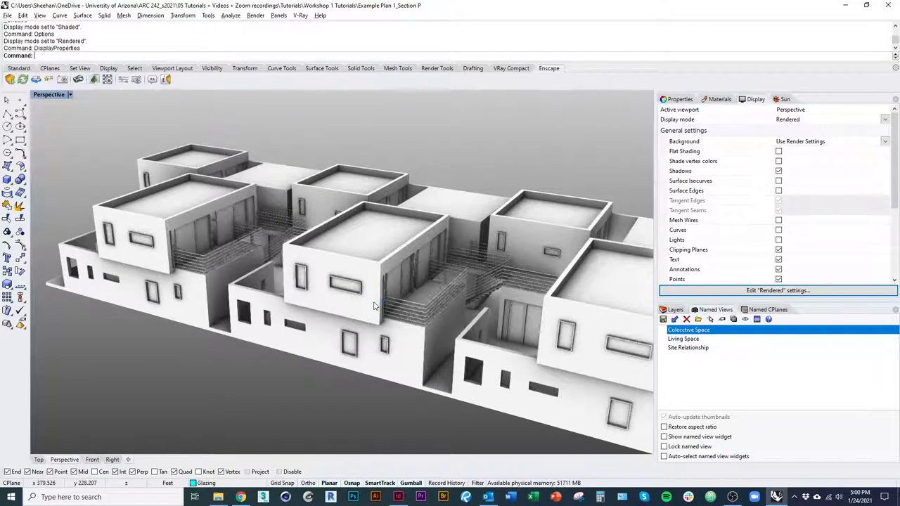
mouse_move(523, 149)
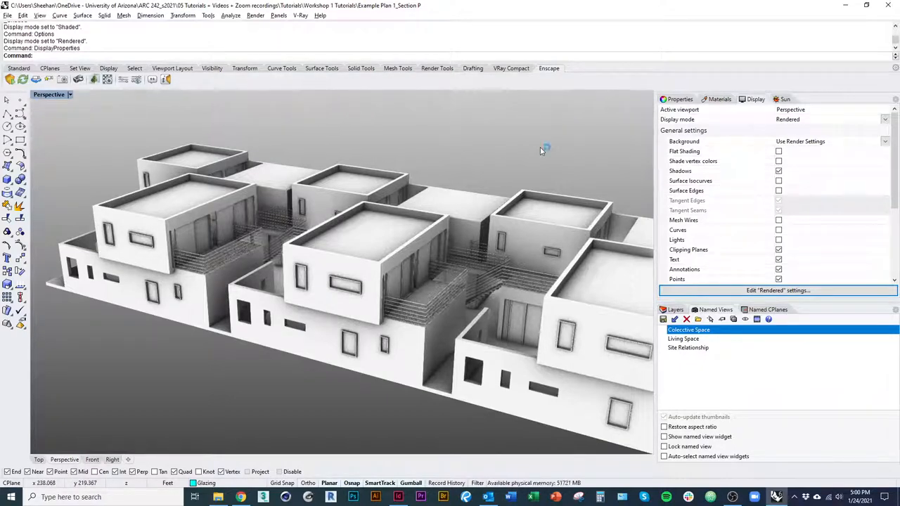
- Switch the sun on in the Sun panel and set its location to Tucson
left_click(783, 99)
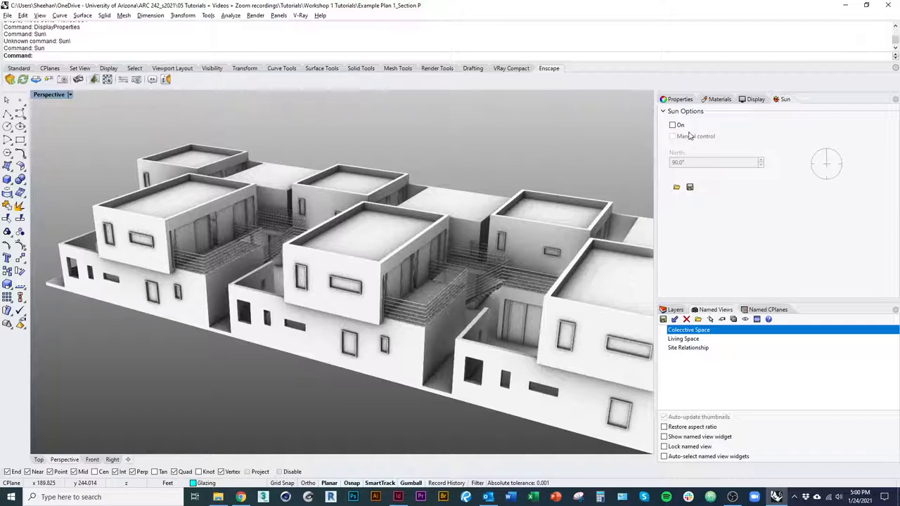
left_click(673, 124)
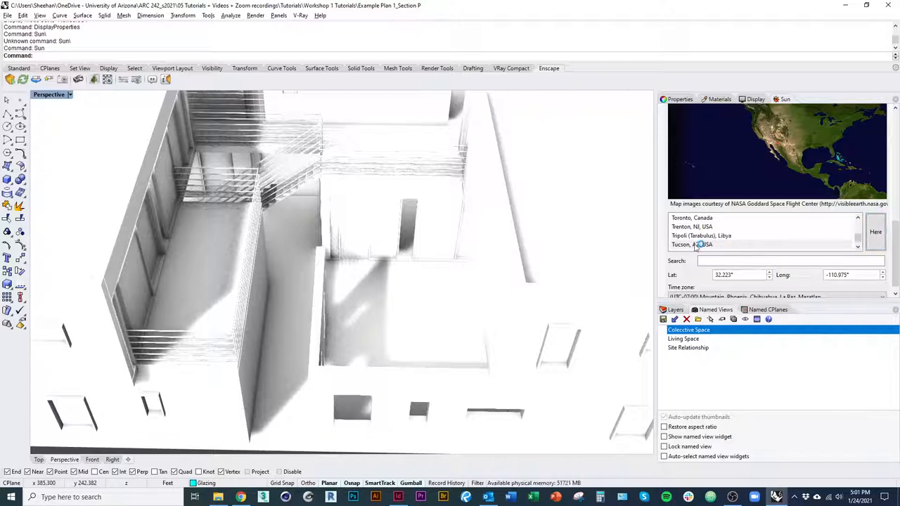
type("tuycs")
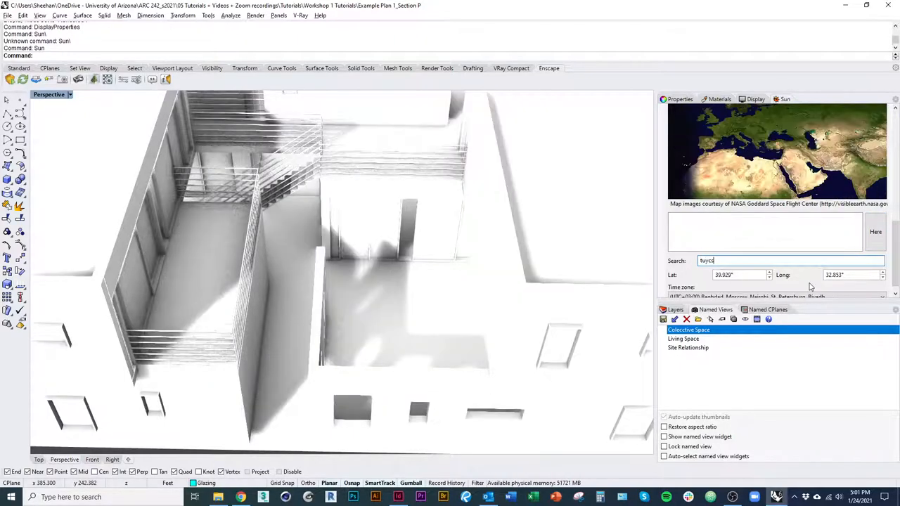
type("tucson")
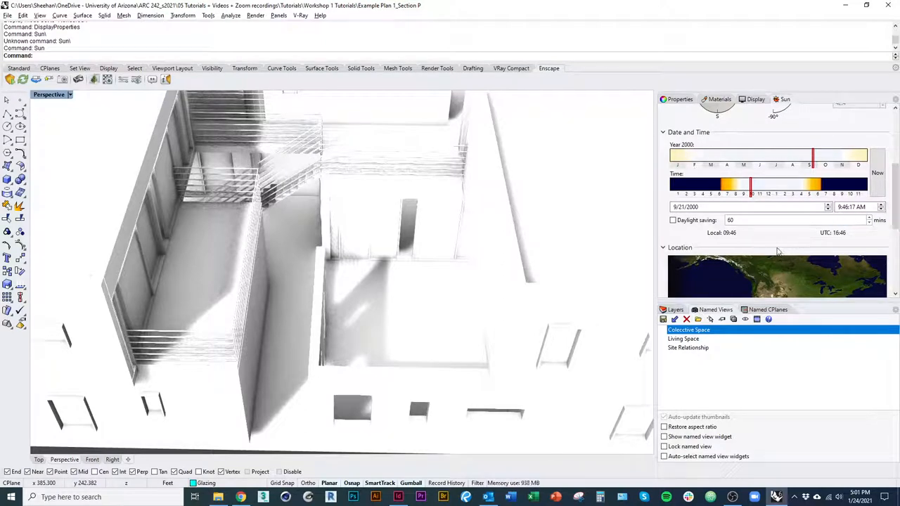
- Set the sun date to September 21, 2001 and its time to 10:41 AM
double_click(692, 207)
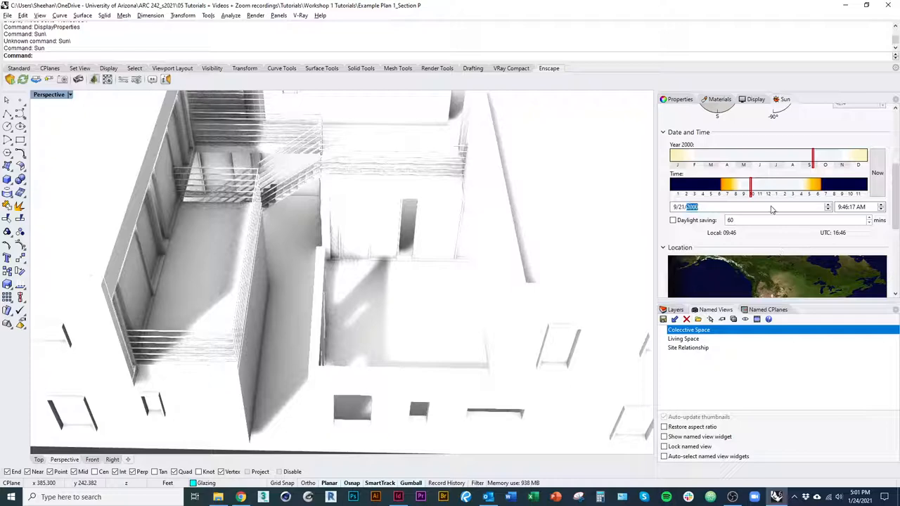
left_click_drag(812, 155, 773, 156)
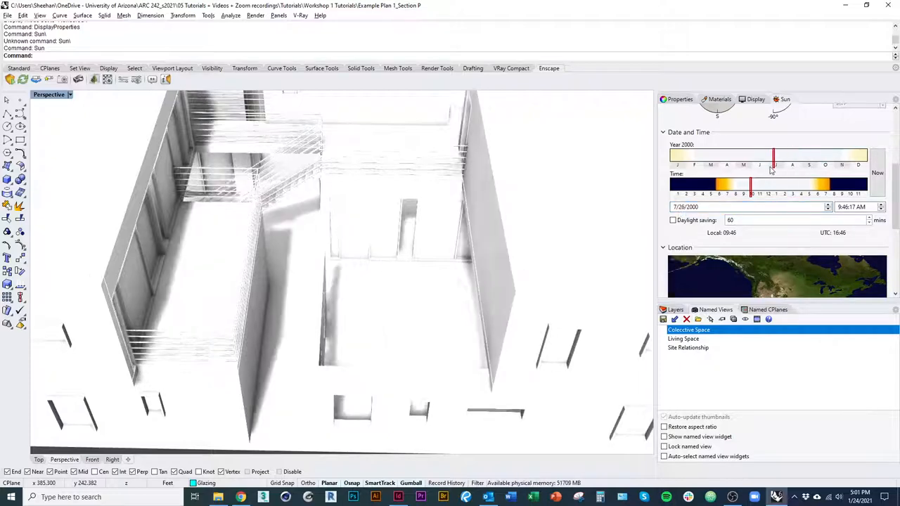
left_click_drag(773, 154, 815, 155)
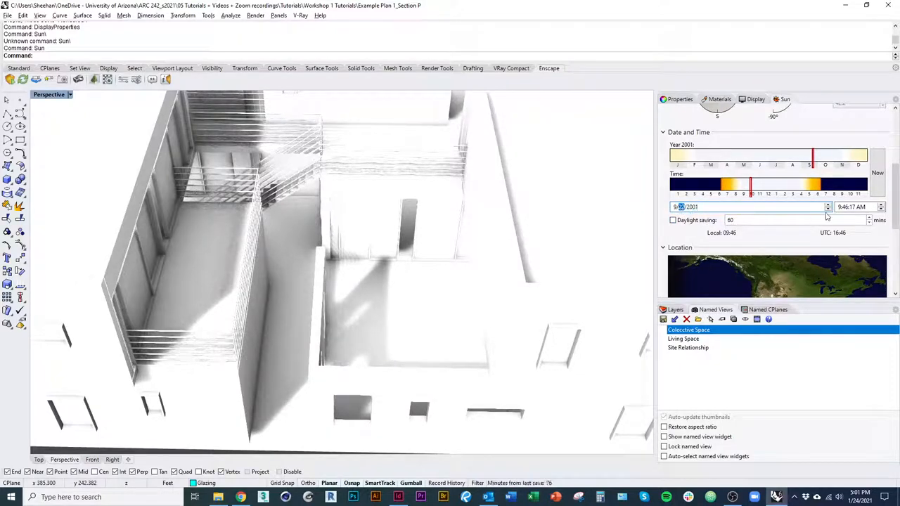
left_click(827, 209)
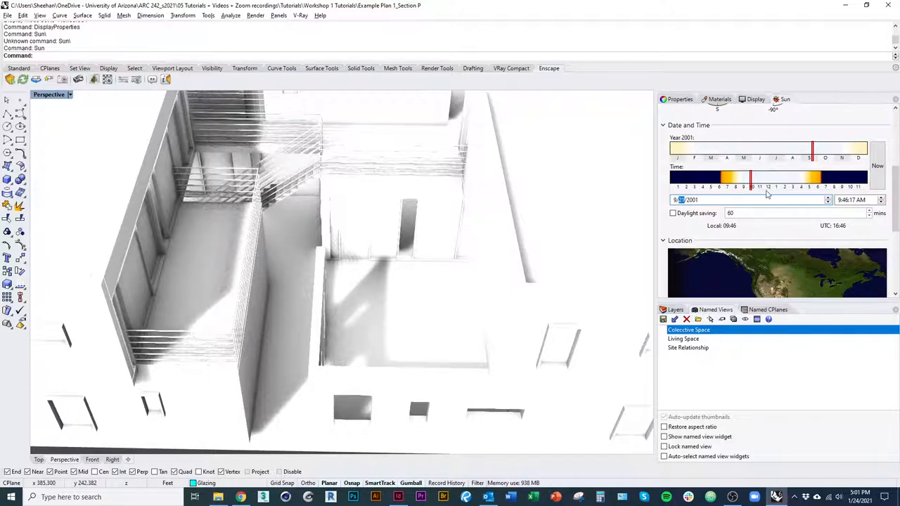
left_click_drag(751, 180, 741, 179)
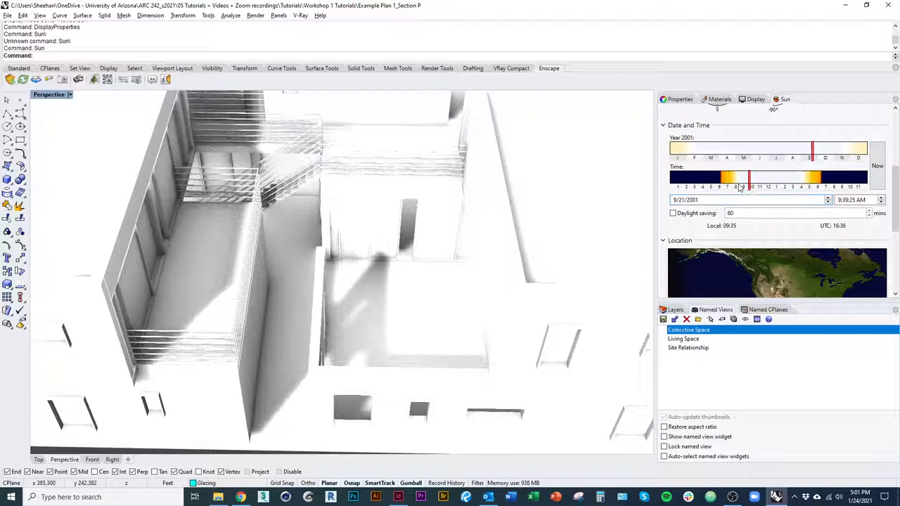
left_click_drag(741, 178, 792, 178)
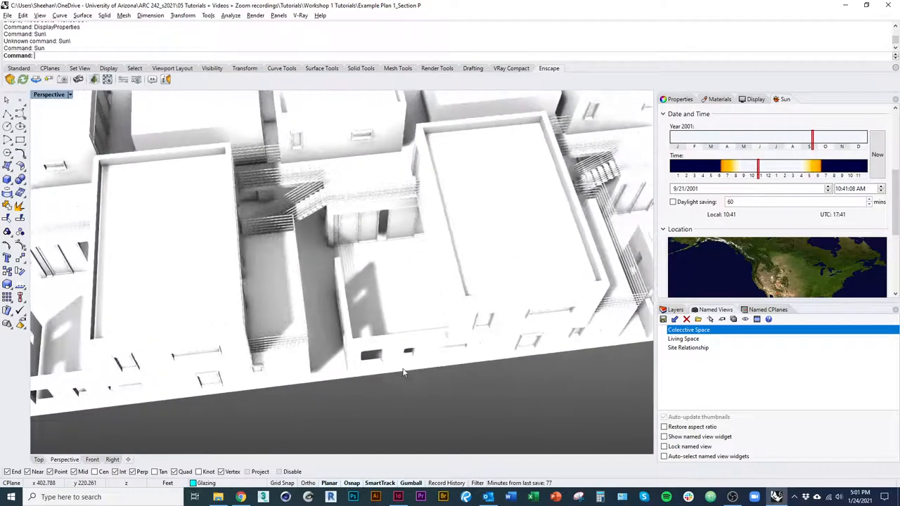
left_click_drag(402, 373, 162, 311)
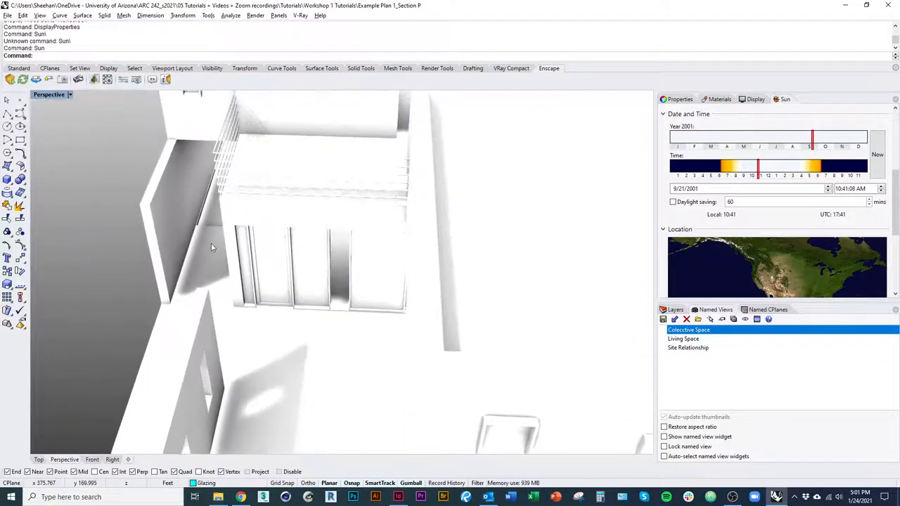
mouse_move(756, 99)
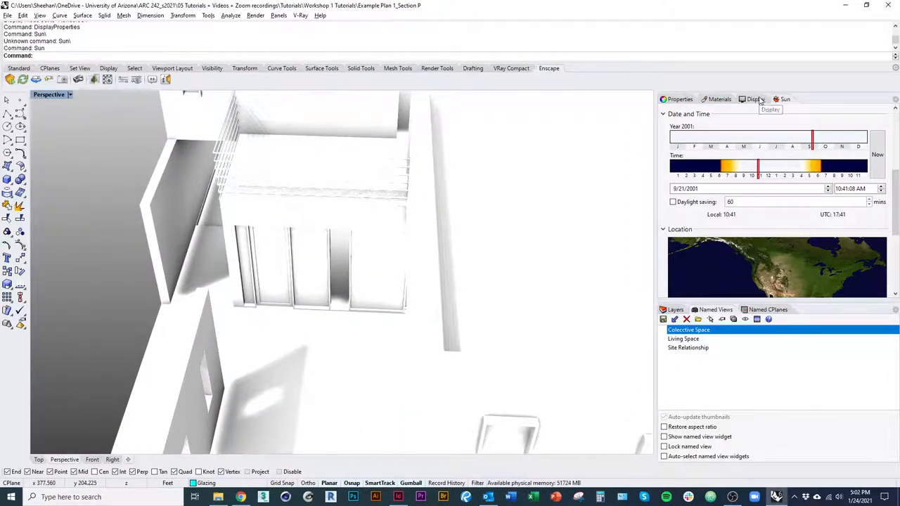
- Open Rhino Options at the Rendered display mode page from the Display panel
left_click(754, 99)
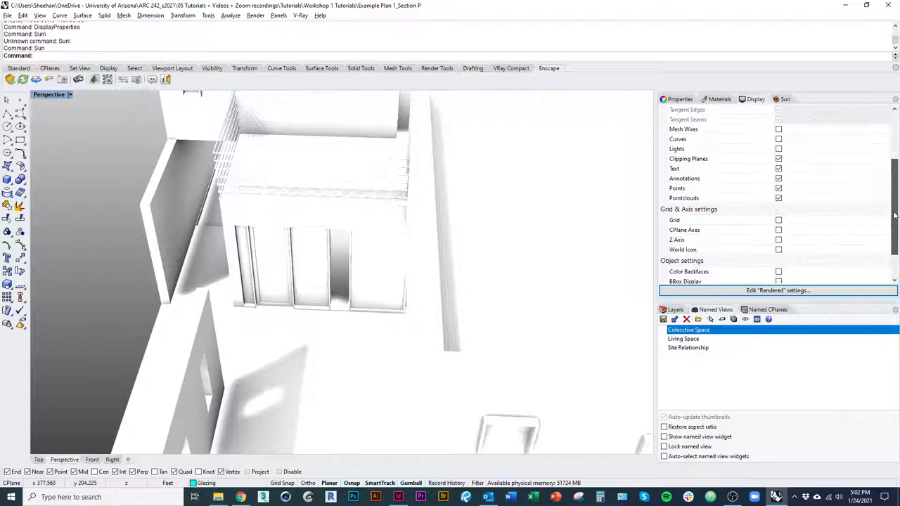
scroll("down", 3)
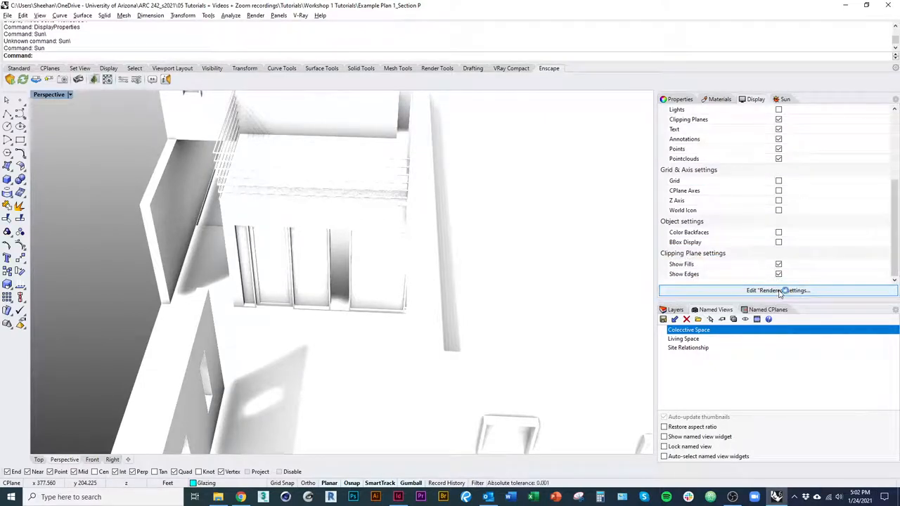
left_click(777, 290)
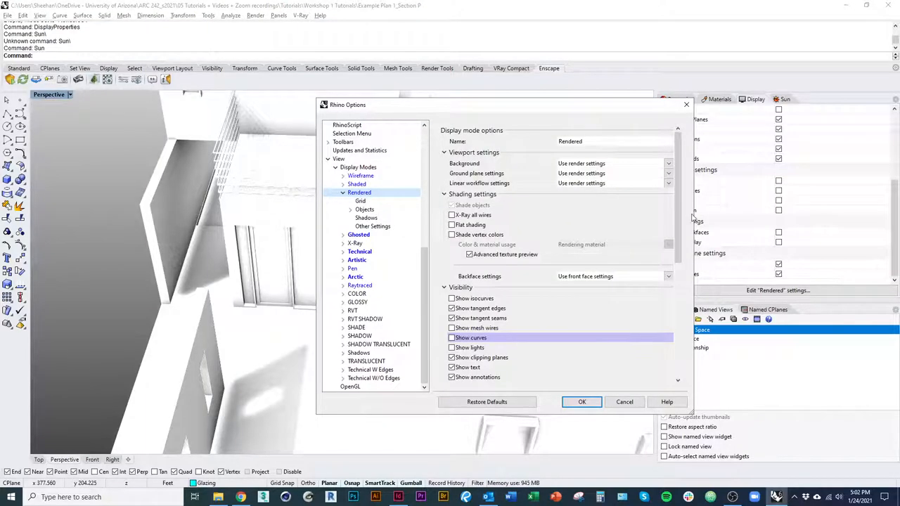
scroll("down", 3)
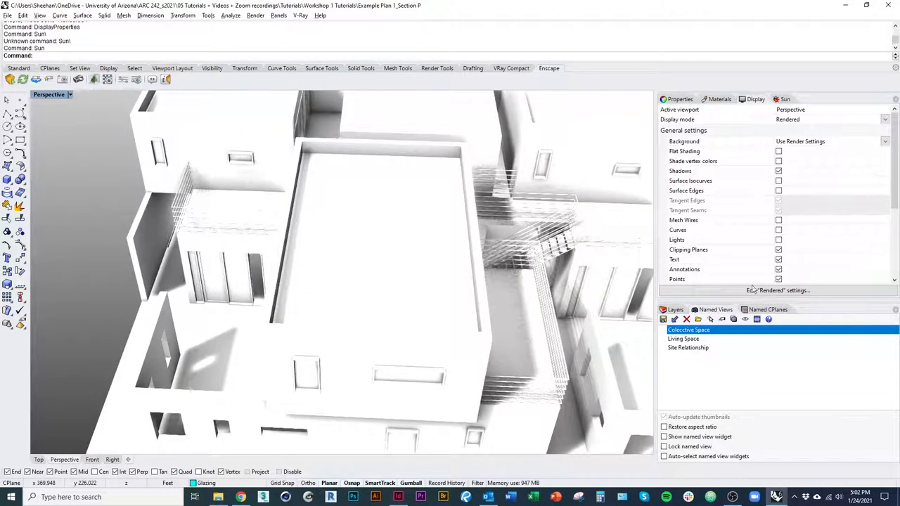
left_click(778, 289)
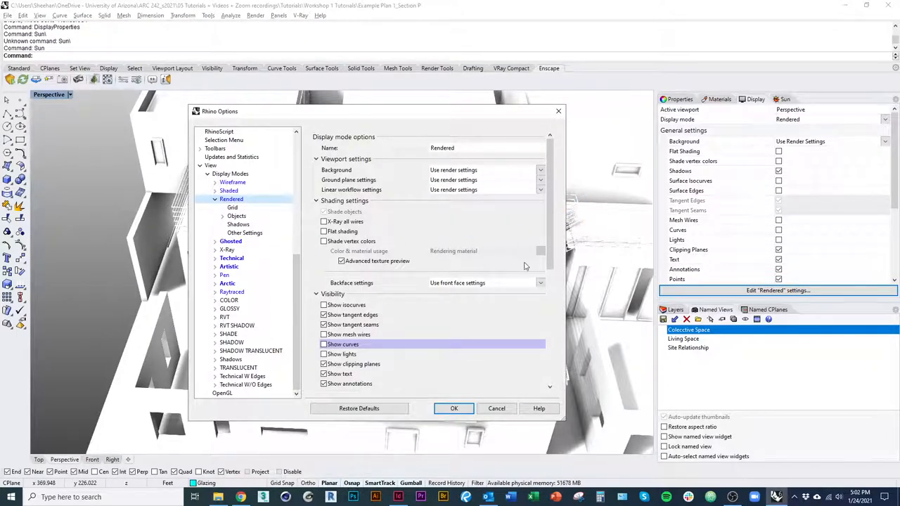
- Try Default lighting as the Rendered mode's lighting method and orbit to inspect it
scroll("down", 3)
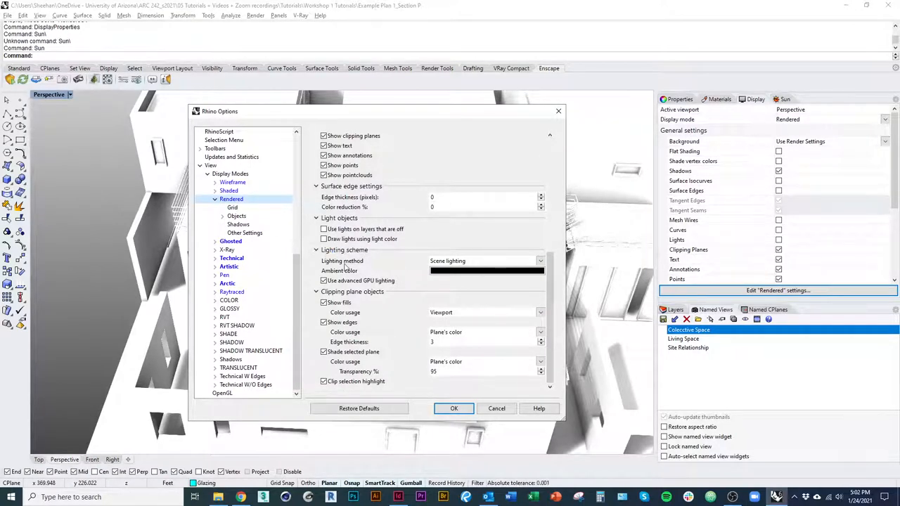
left_click(540, 261)
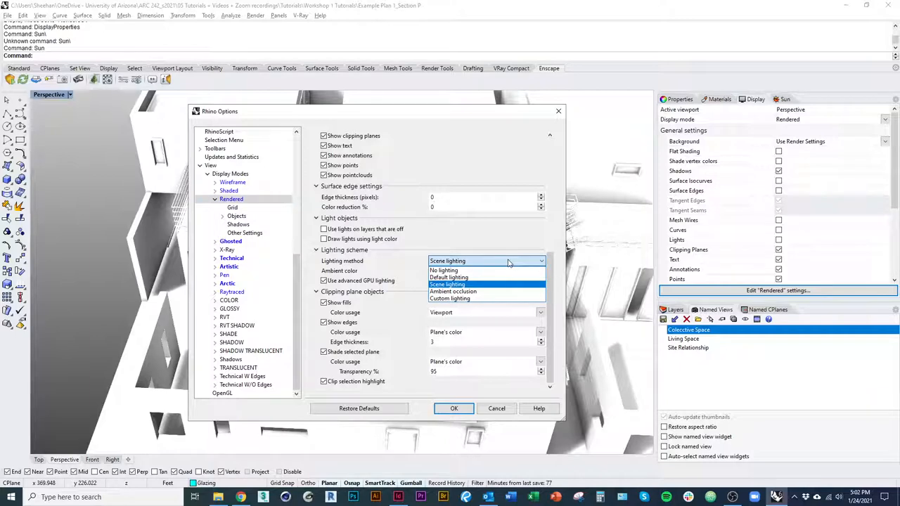
mouse_move(448, 277)
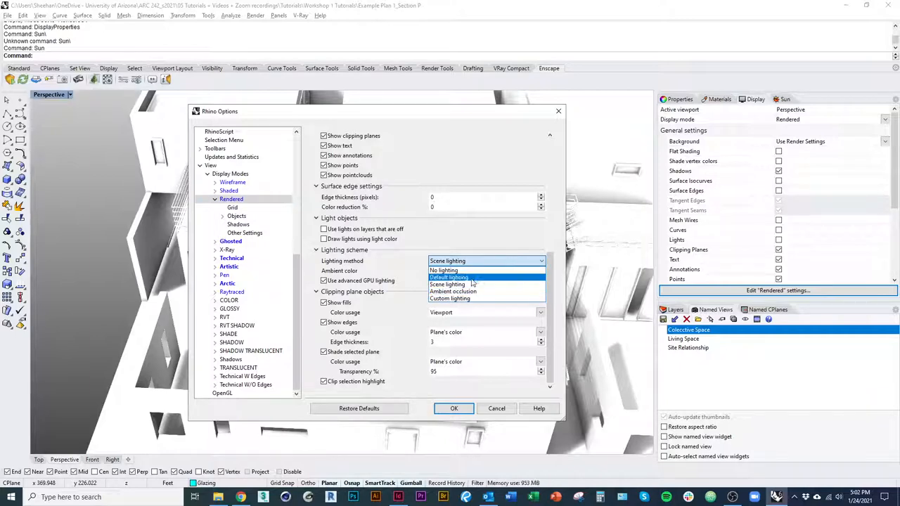
left_click(454, 408)
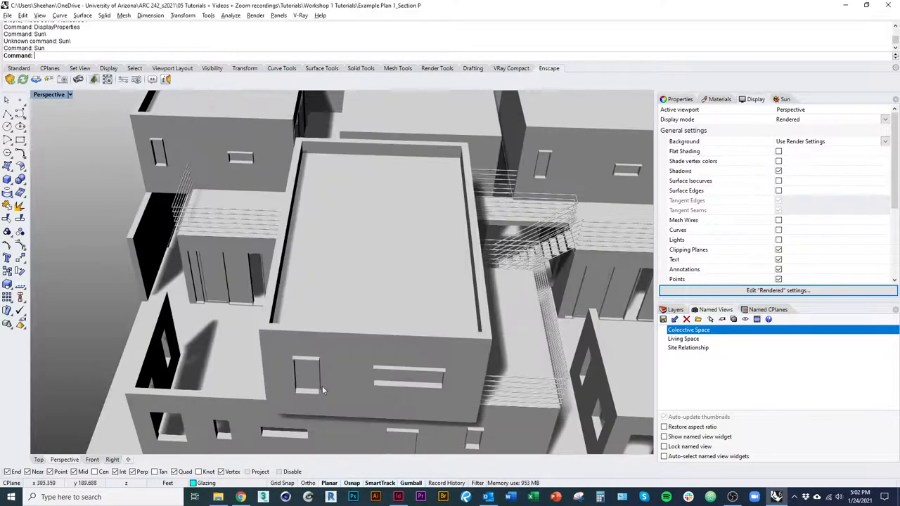
left_click_drag(323, 390, 429, 351)
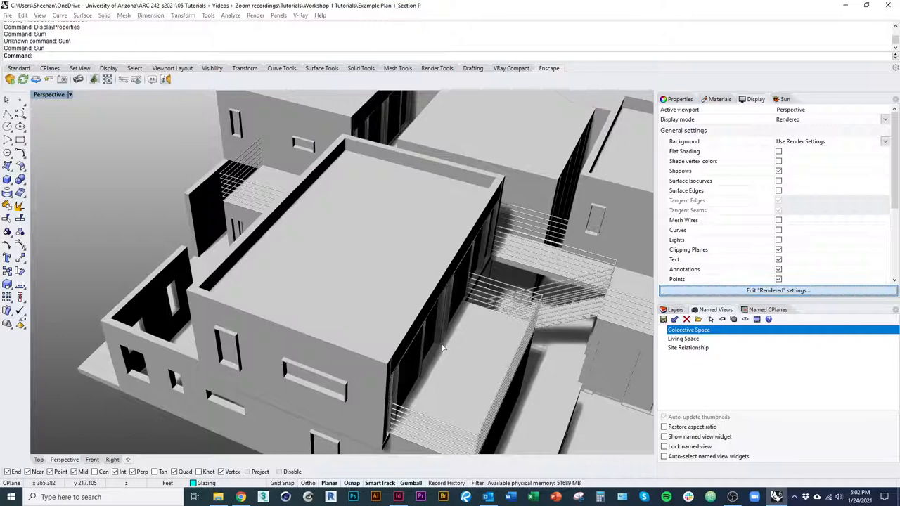
- Reopen the Rendered settings and put the lighting method back to the Rendered mode's original
left_click(777, 290)
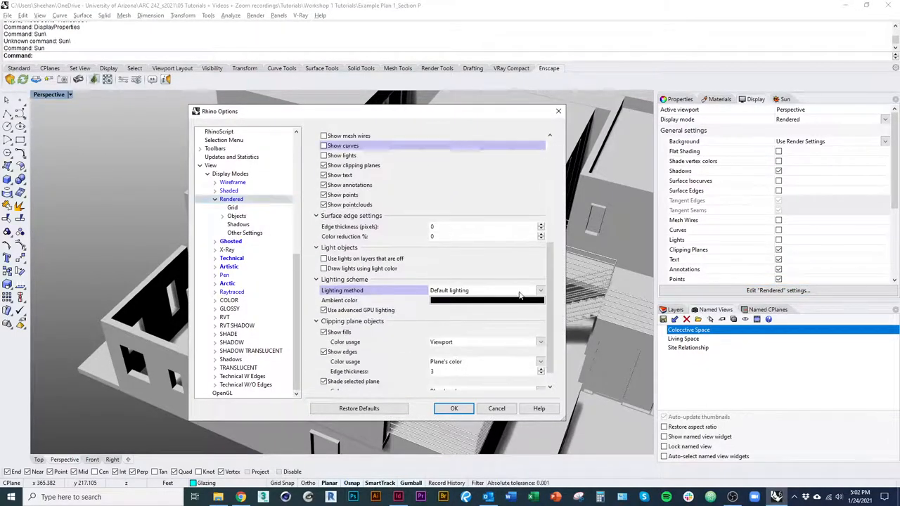
left_click(540, 290)
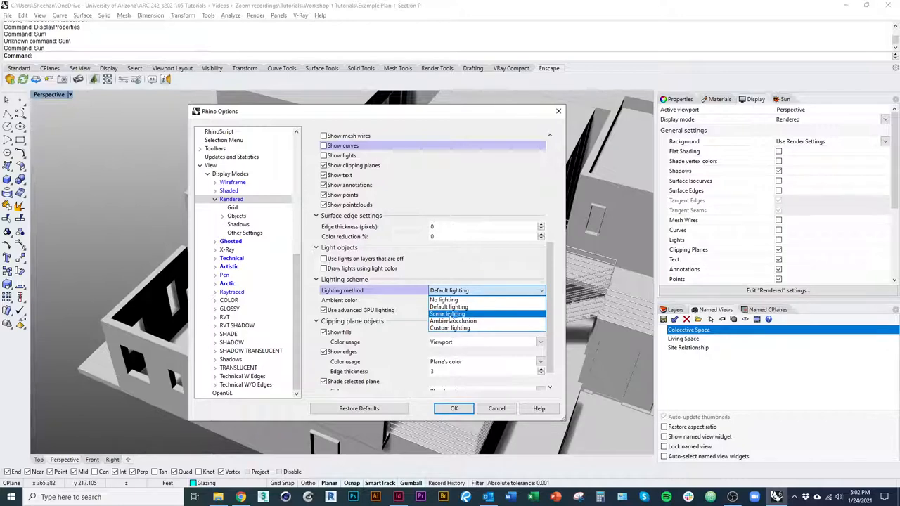
left_click(447, 314)
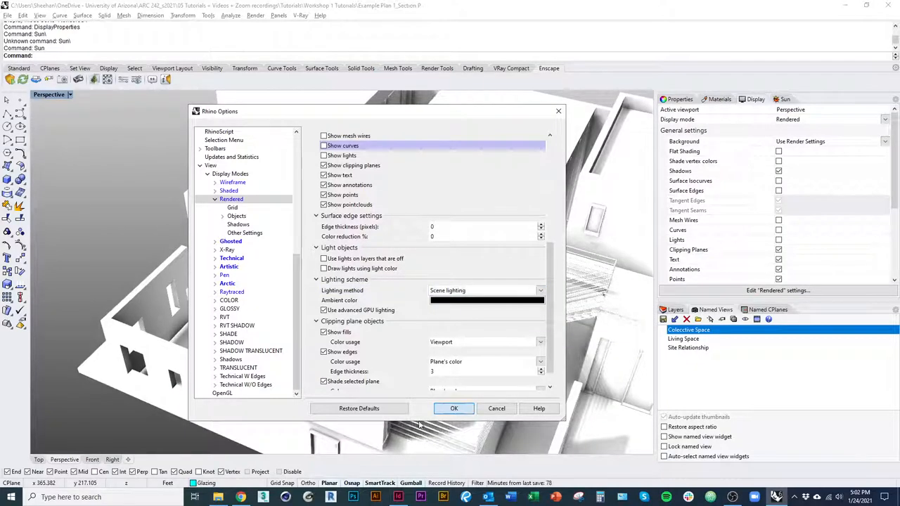
left_click(453, 408)
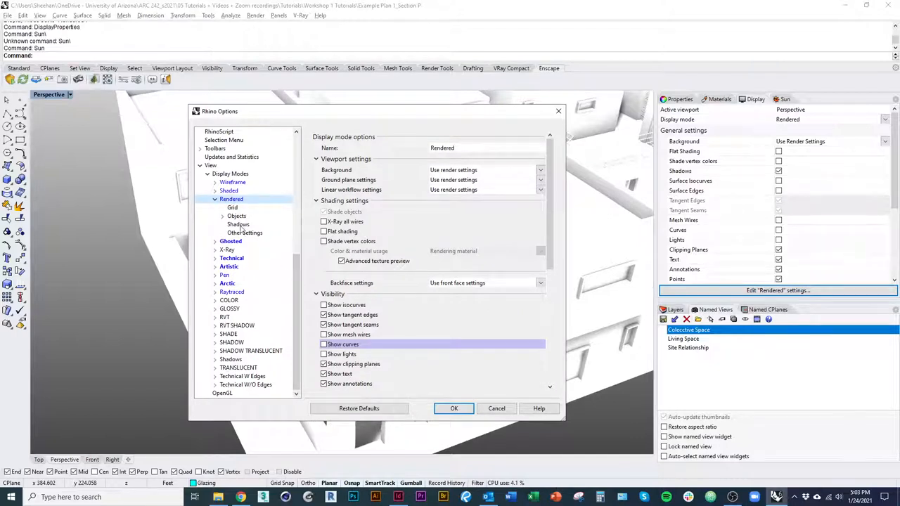
- Set Self Shadowing Artifacts to Dirty and Transparent Objects to Never, then reopen Rendered settings
left_click(238, 223)
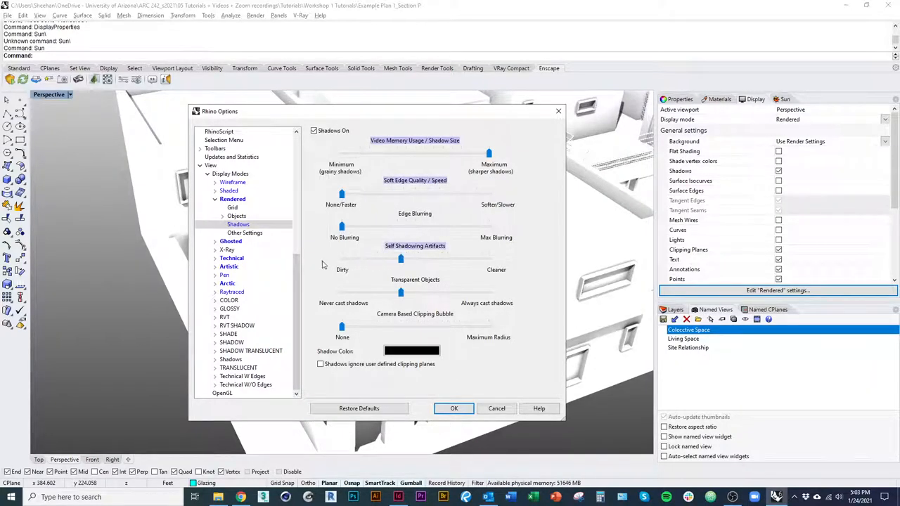
left_click_drag(341, 258, 401, 293)
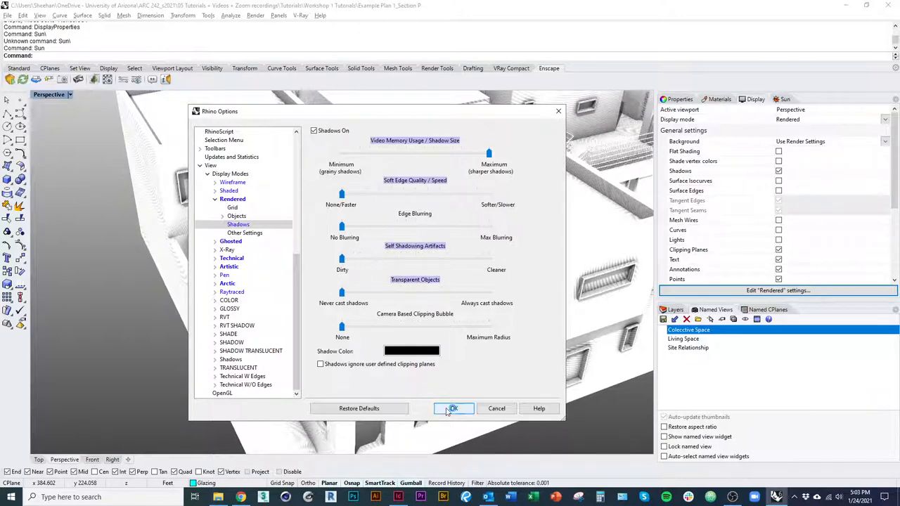
left_click(453, 408)
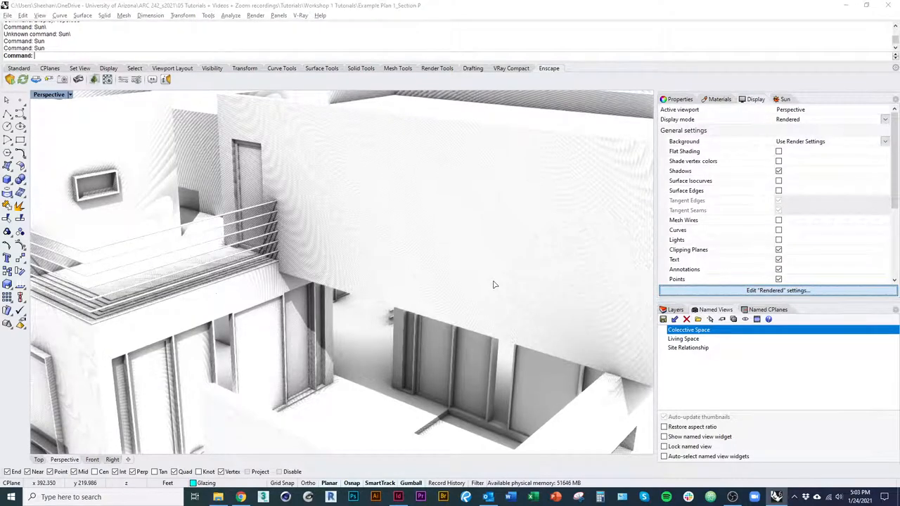
left_click(778, 290)
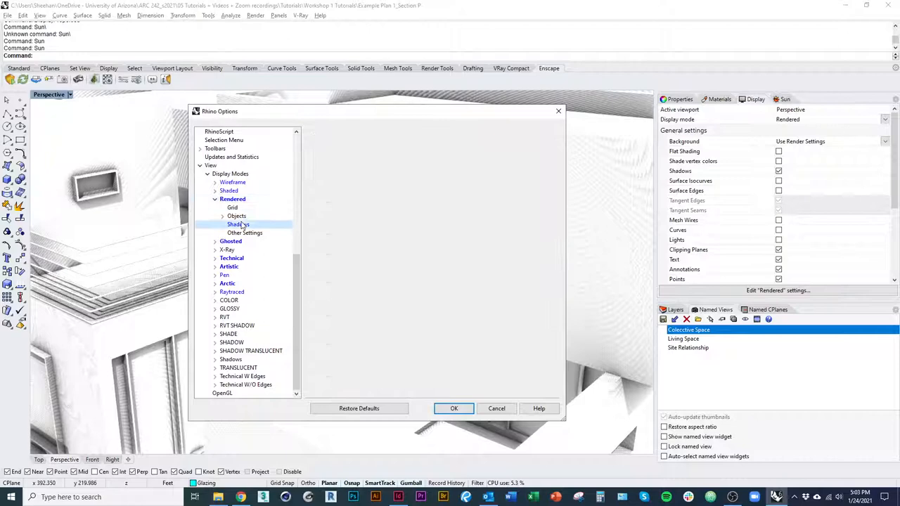
- Go from the Rendered Shadows page to the general Rendered display mode page
left_click(238, 225)
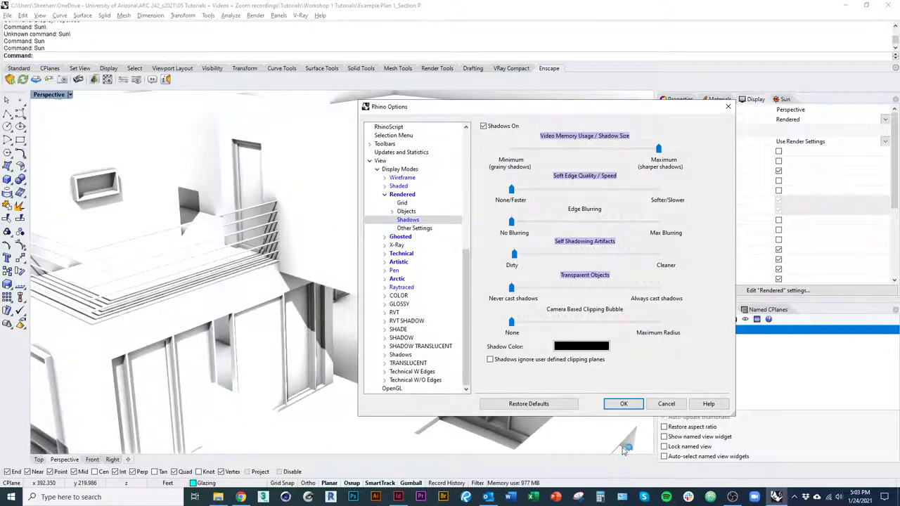
left_click(623, 403)
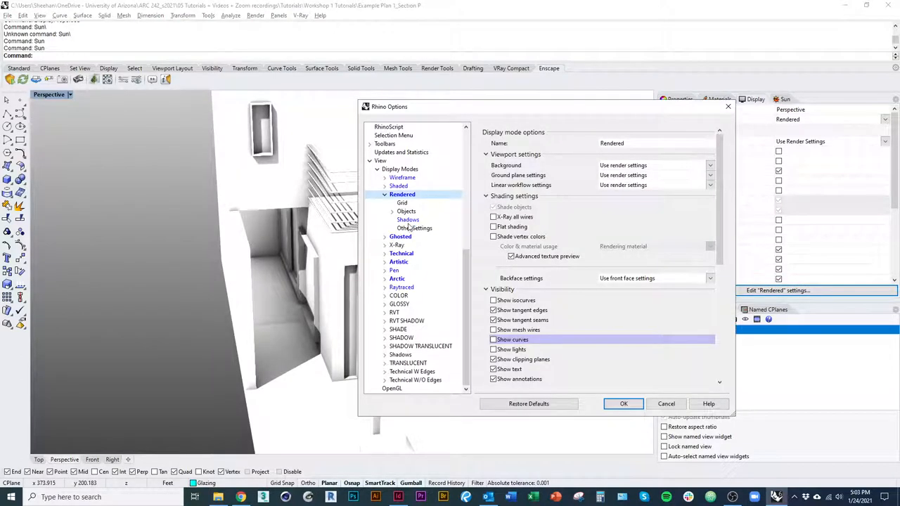
- On the Shadows page, set the camera clipping bubble to Maximum, then return it to None
left_click(407, 220)
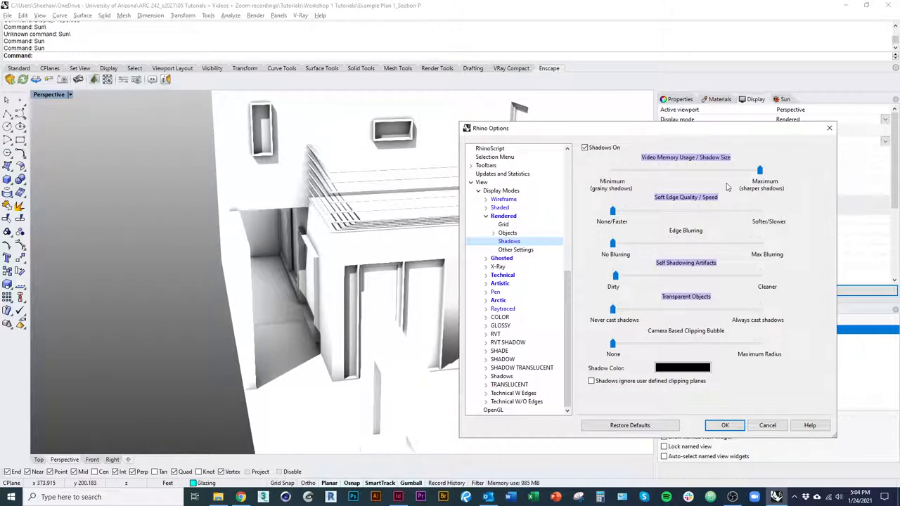
mouse_move(346, 286)
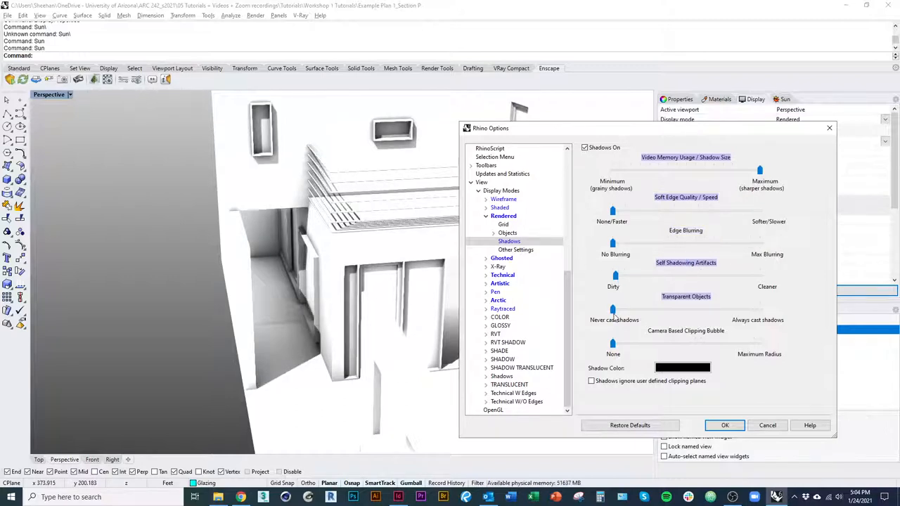
mouse_move(671, 313)
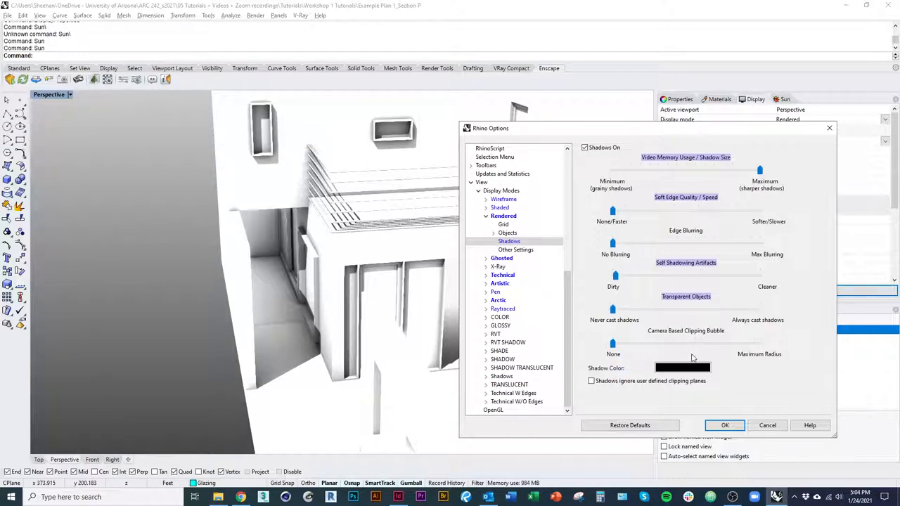
left_click_drag(612, 343, 650, 342)
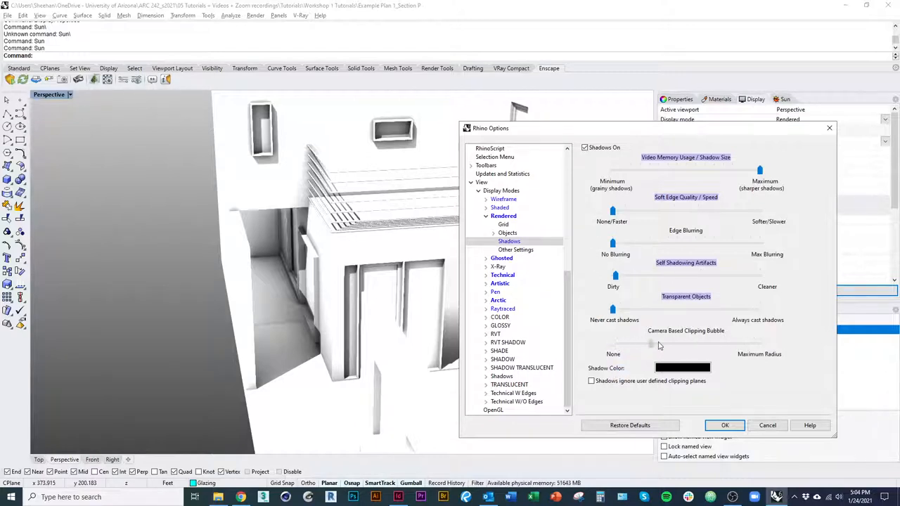
left_click_drag(650, 343, 754, 343)
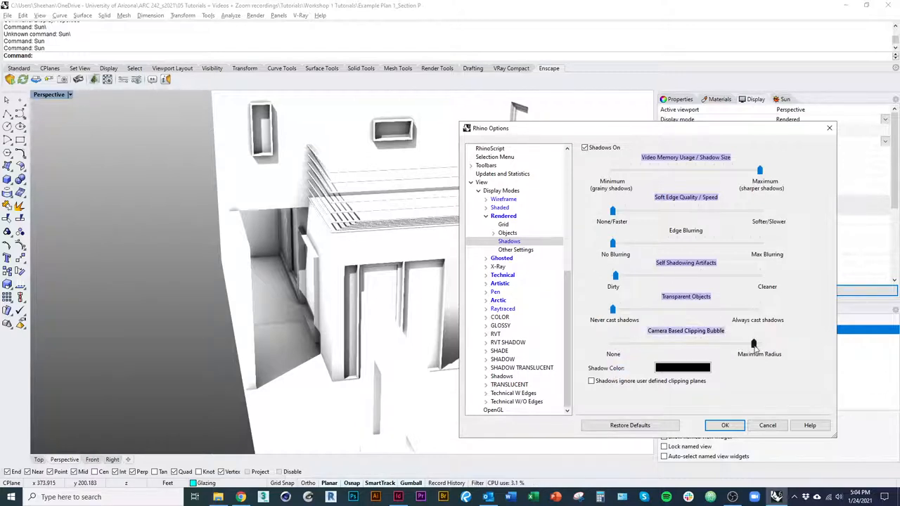
left_click_drag(753, 344, 613, 343)
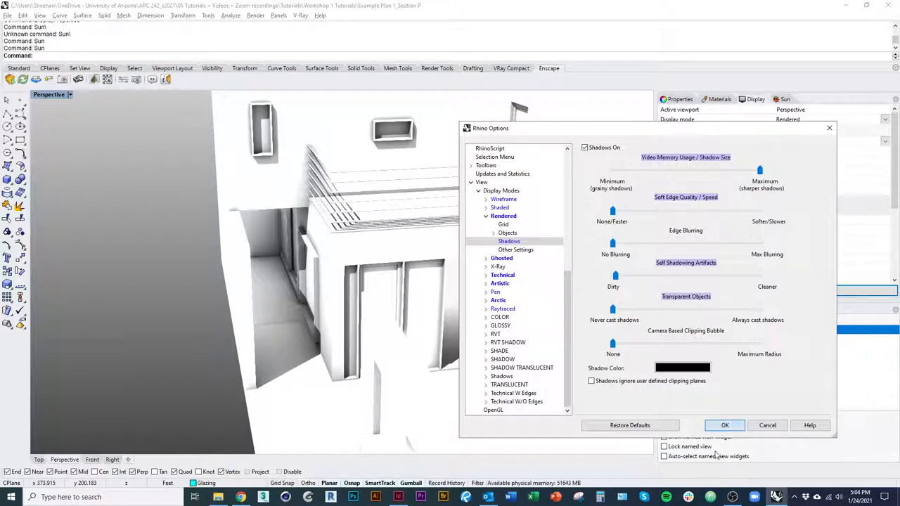
- Apply the tuned shadow settings with OK and return to the viewport display properties
left_click(724, 424)
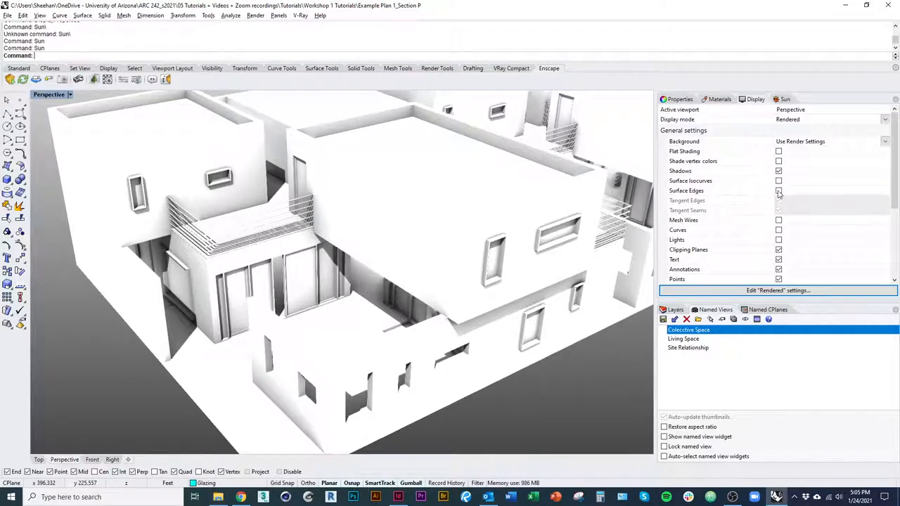
left_click(778, 190)
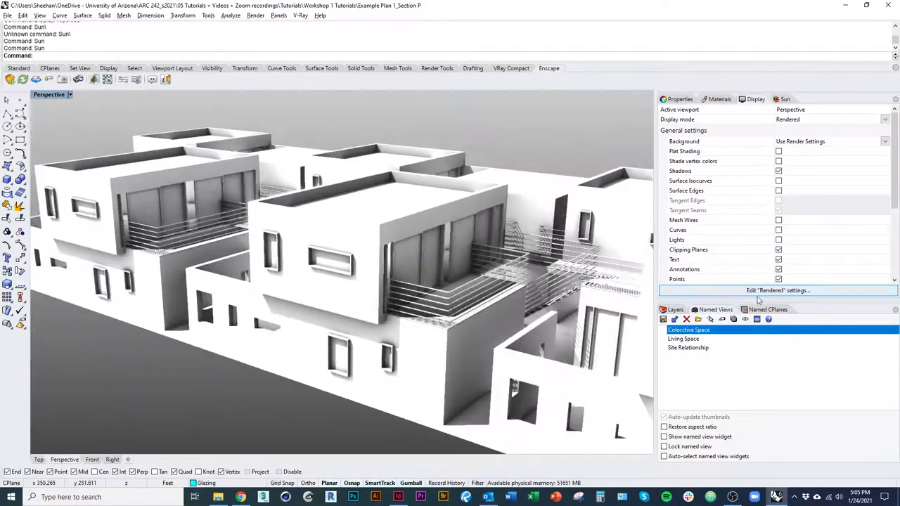
- Restore the Colective Space named view and show its scene lights list
double_click(688, 330)
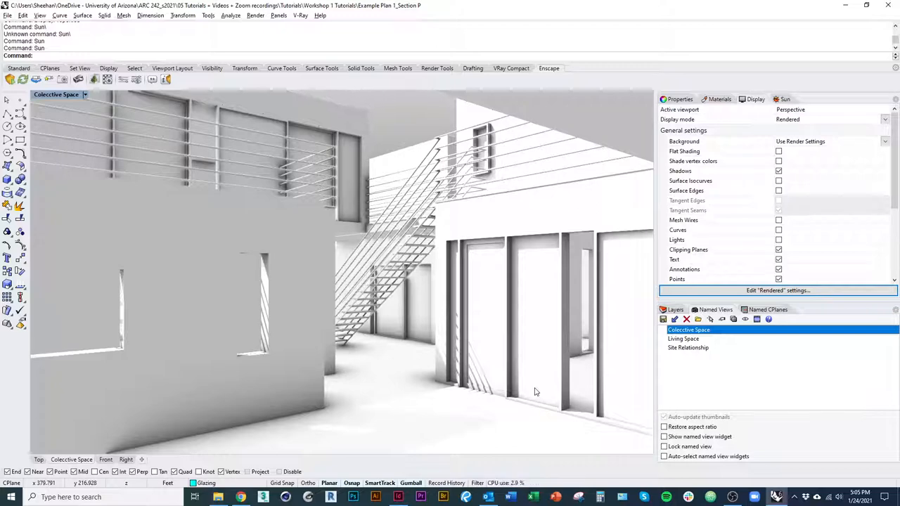
left_click(683, 338)
type("Lights")
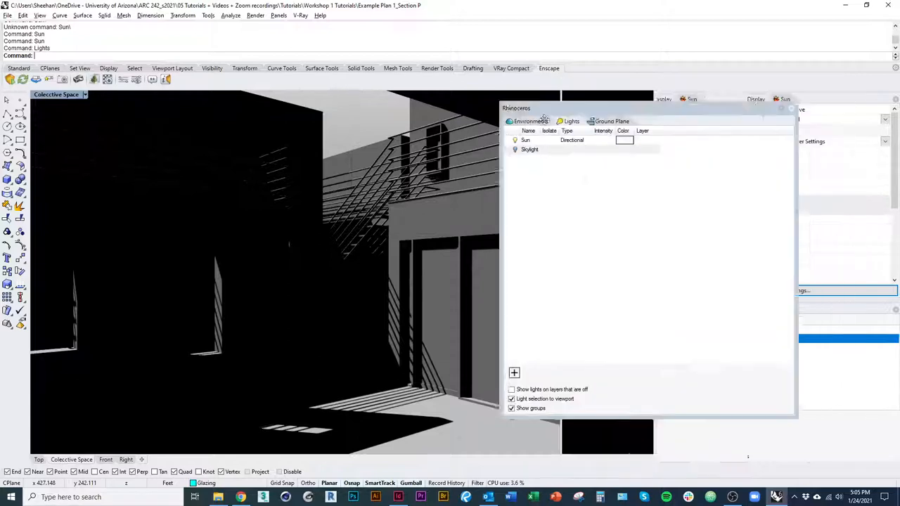
left_click(530, 150)
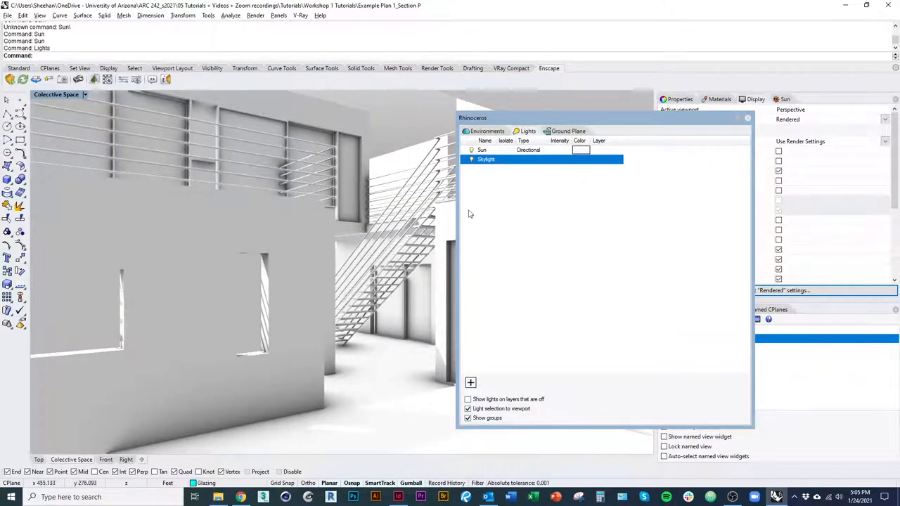
mouse_move(485, 131)
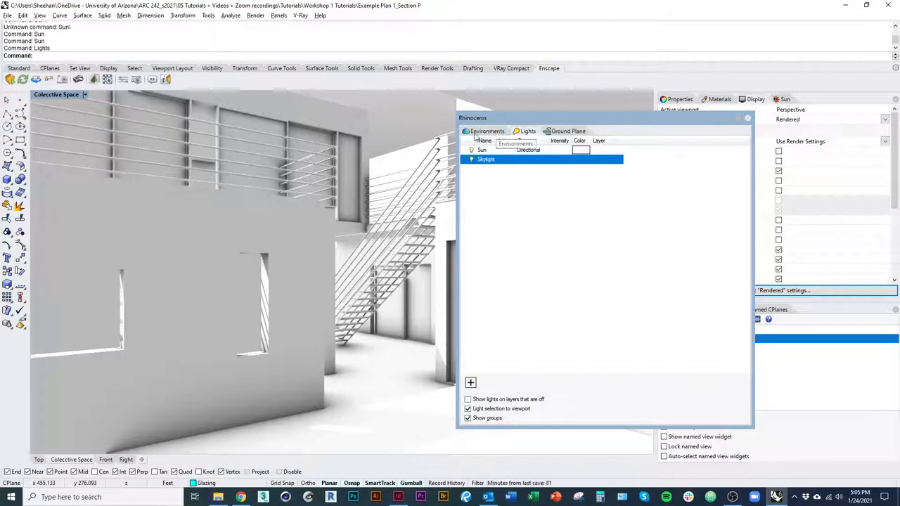
left_click(486, 131)
type("En")
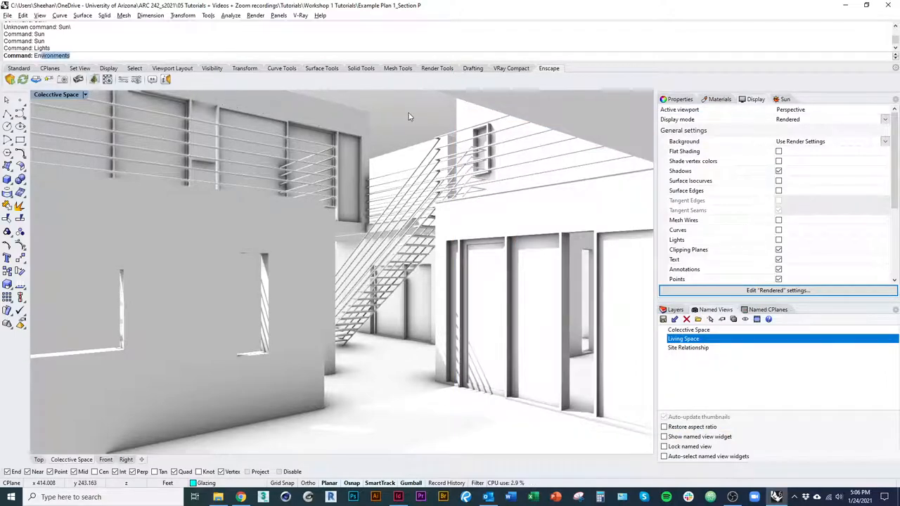
left_click(52, 63)
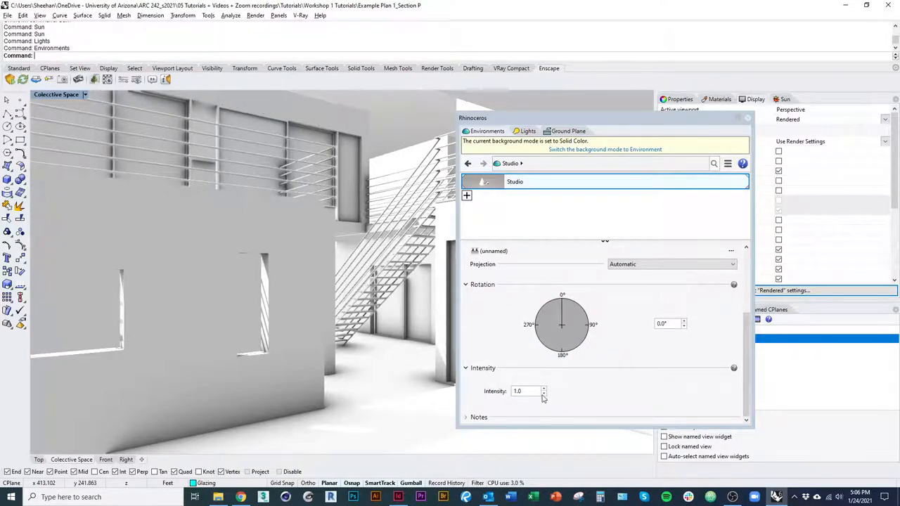
- Adjust the Studio environment intensity spinner down to 0.6
left_click(543, 394)
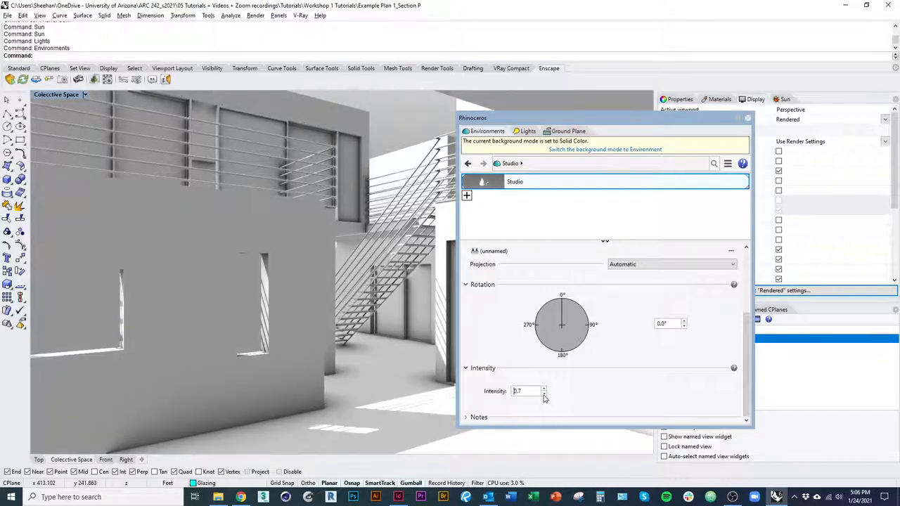
left_click(543, 393)
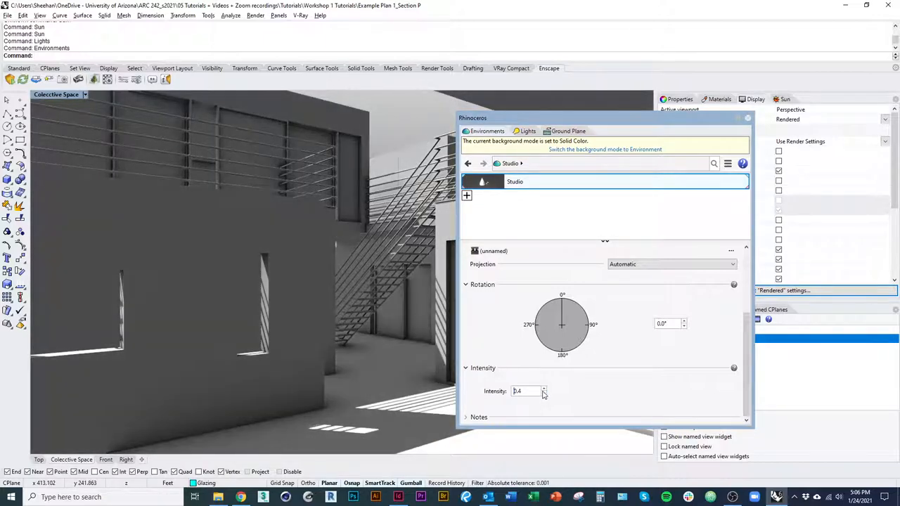
left_click(543, 389)
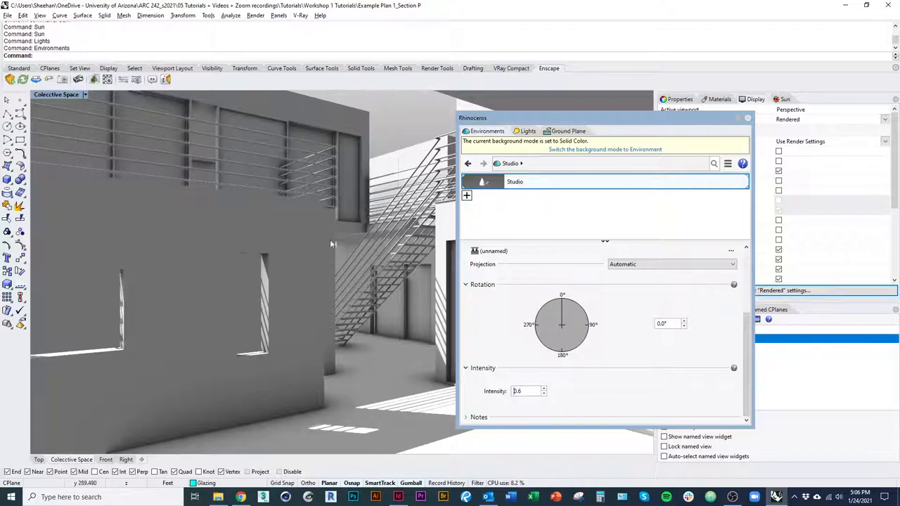
mouse_move(436, 313)
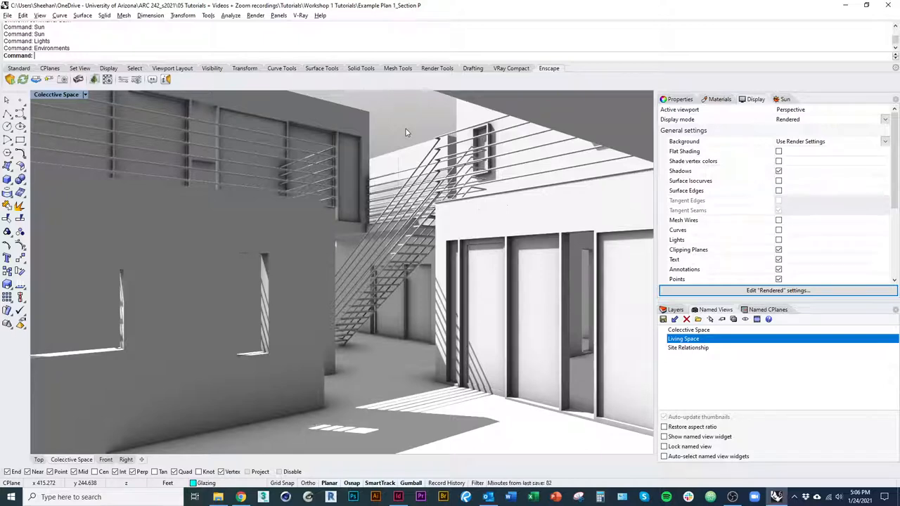
mouse_move(414, 273)
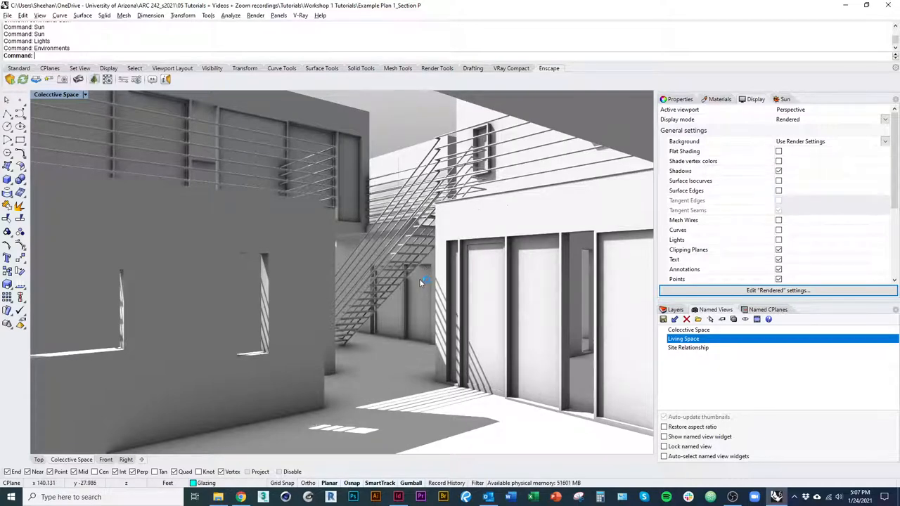
mouse_move(419, 285)
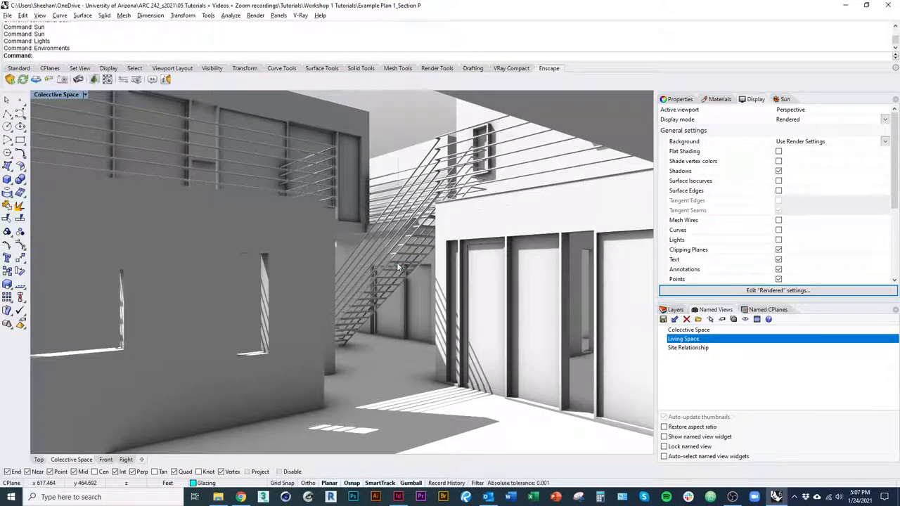
mouse_move(366, 197)
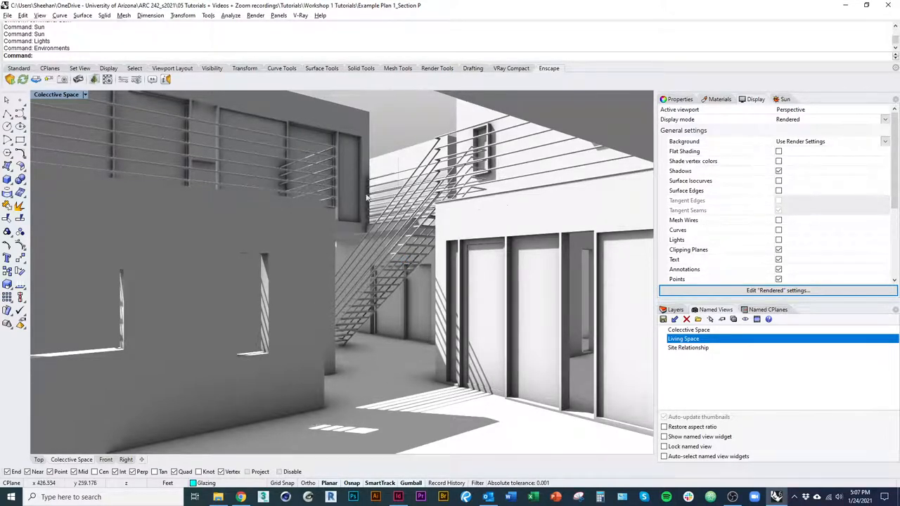